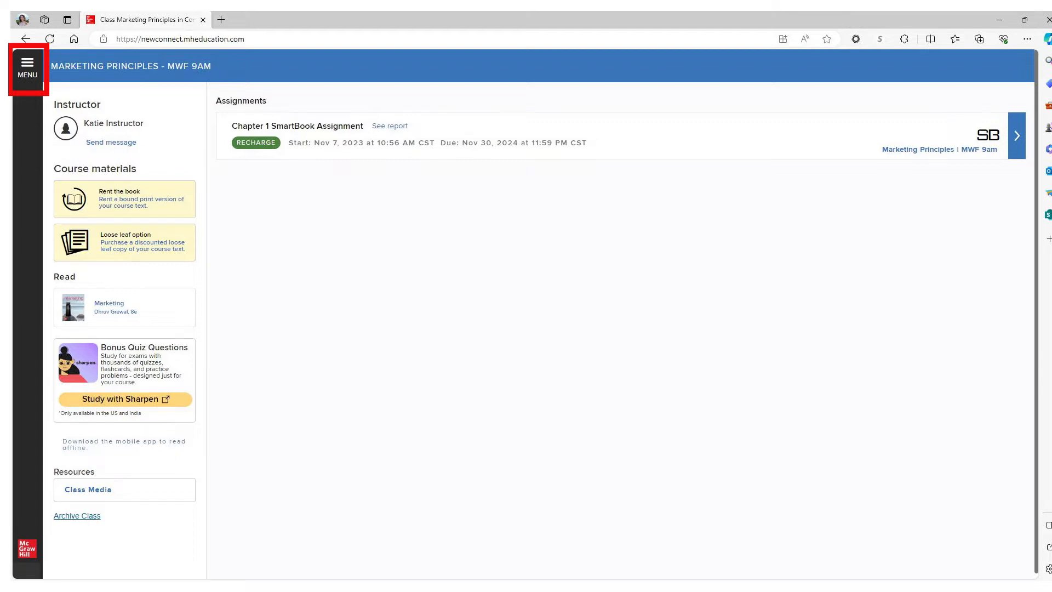
- Expand the main navigation menu on the Marketing Principles course homepage
left_click(27, 67)
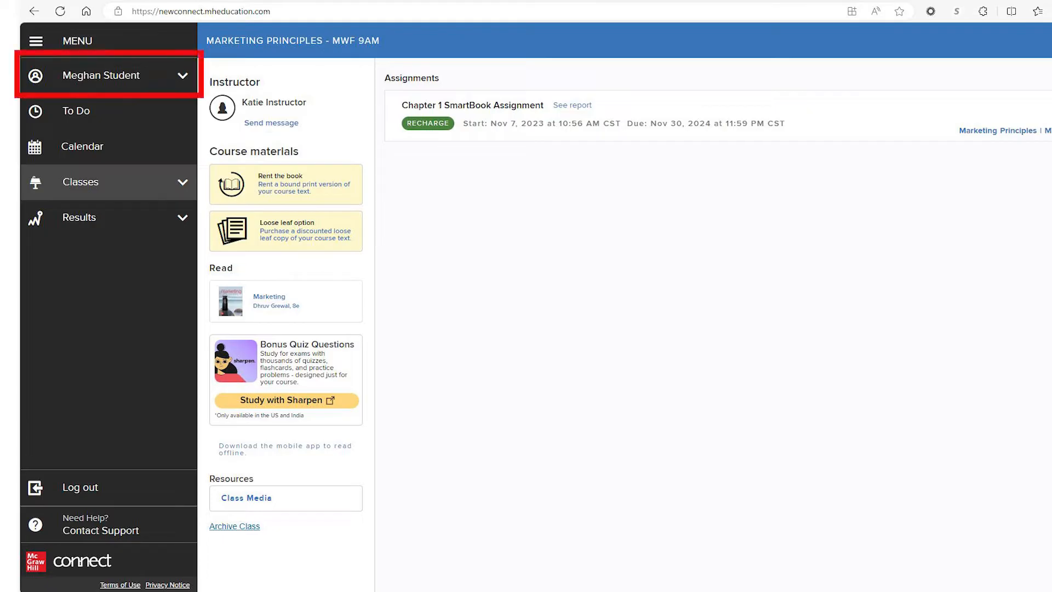
mouse_move(76, 111)
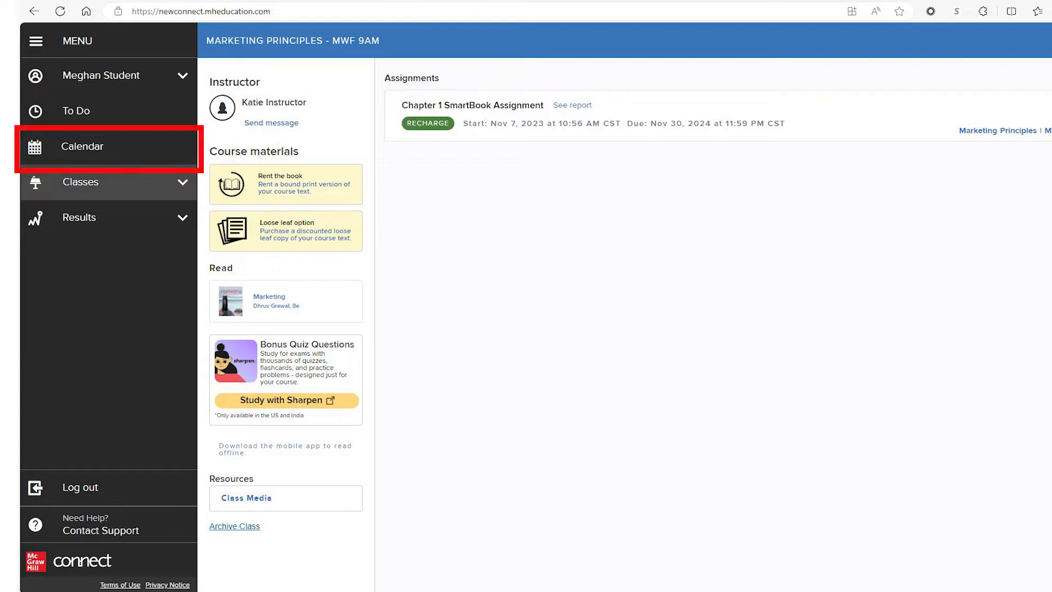
mouse_move(107, 182)
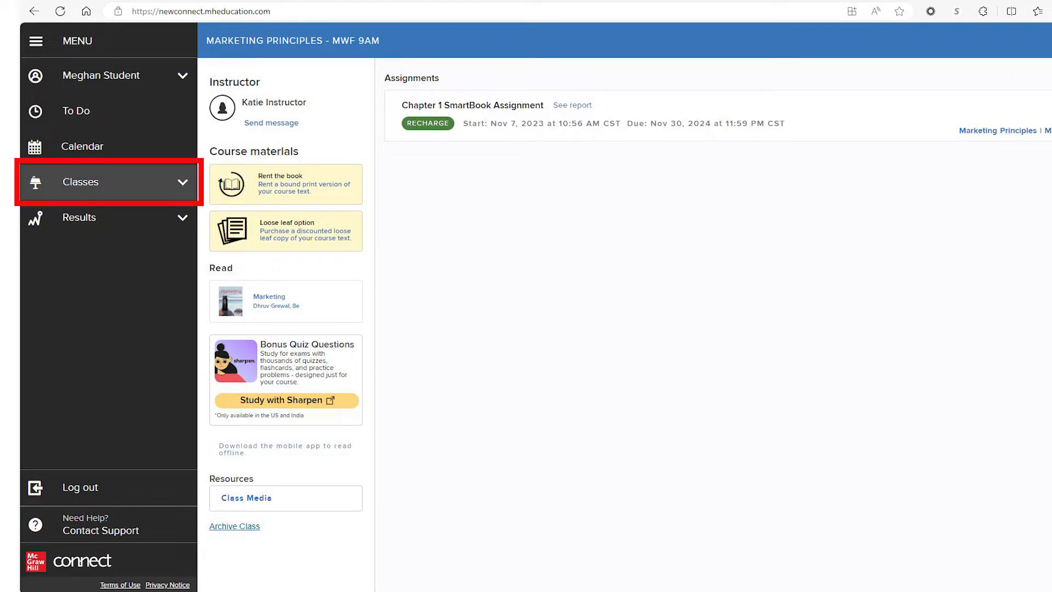
mouse_move(78, 217)
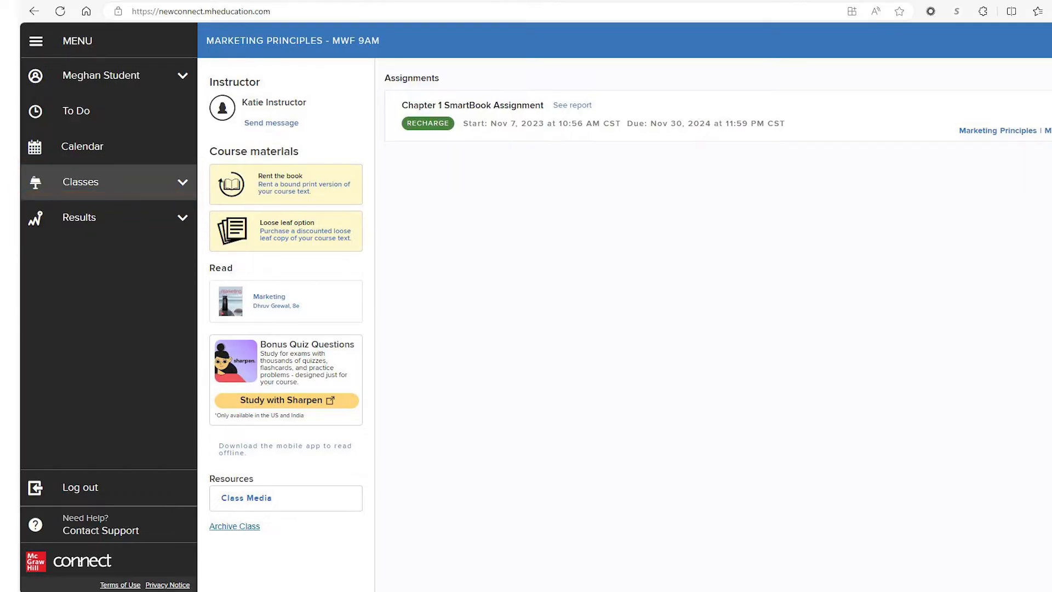
mouse_move(78, 487)
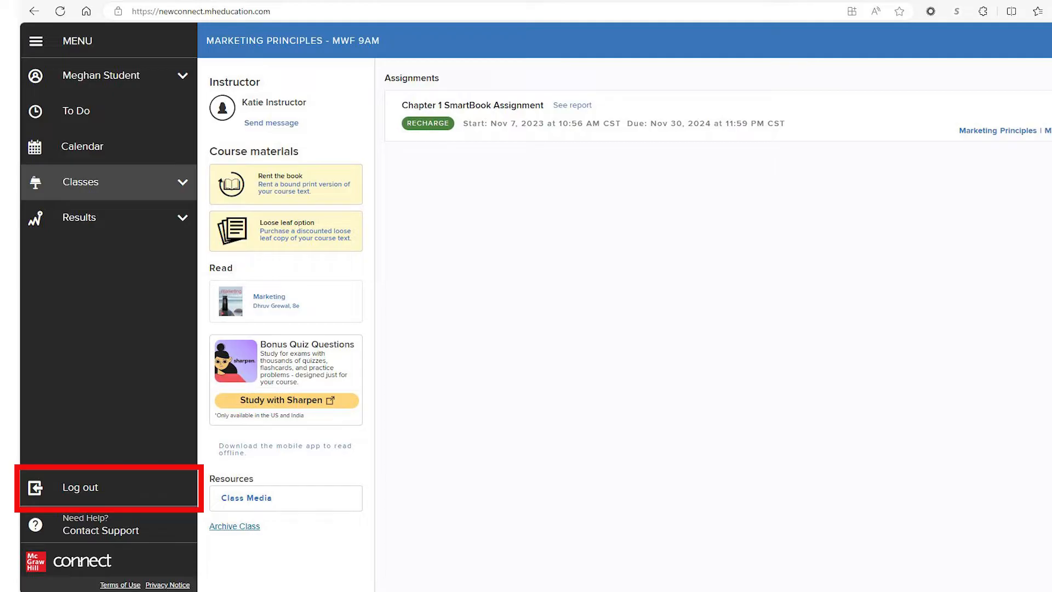
mouse_move(80, 525)
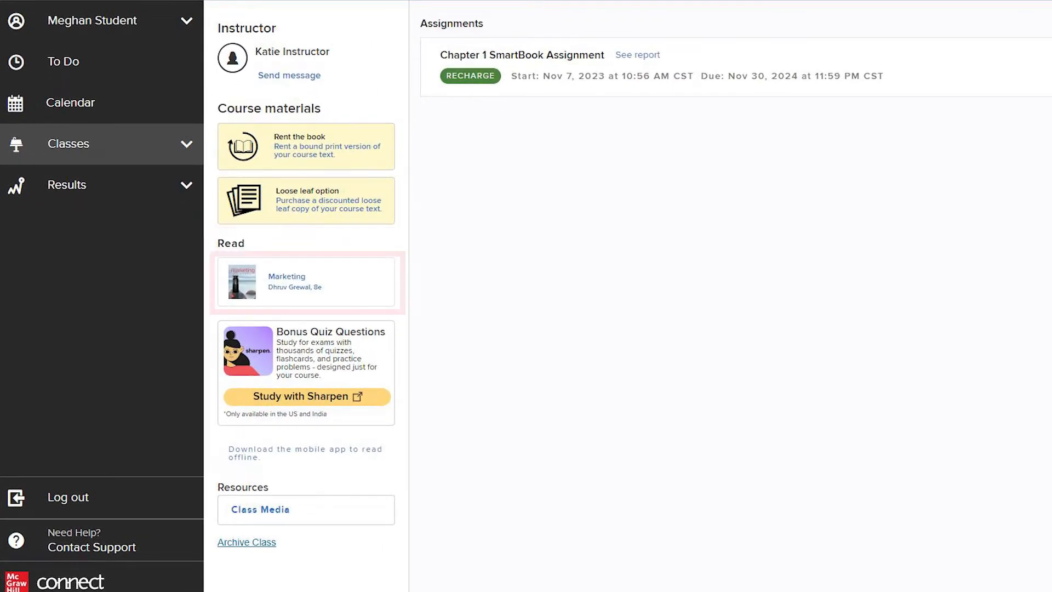
left_click(305, 282)
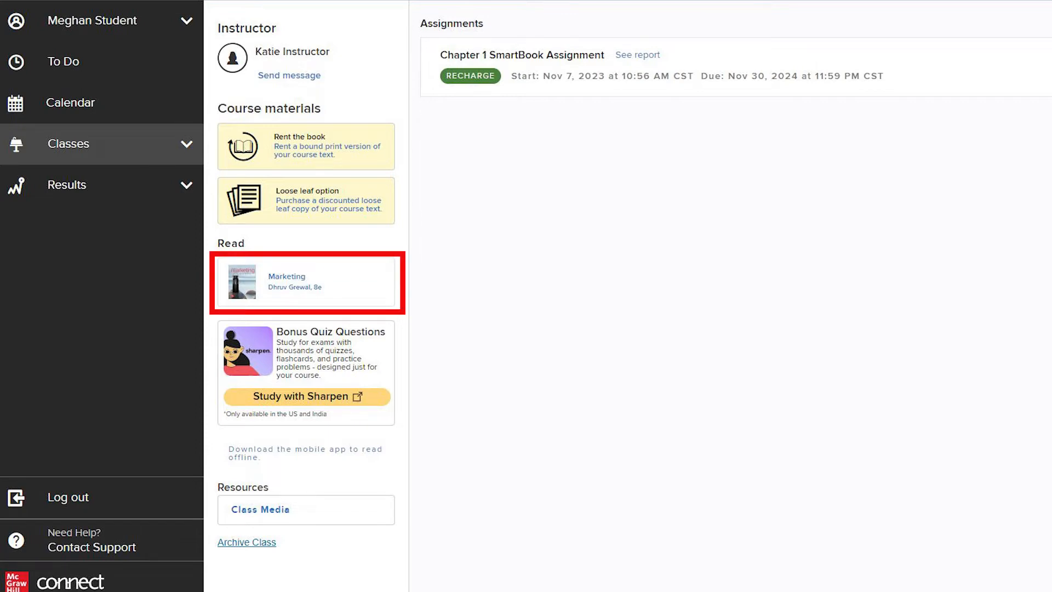
left_click(305, 283)
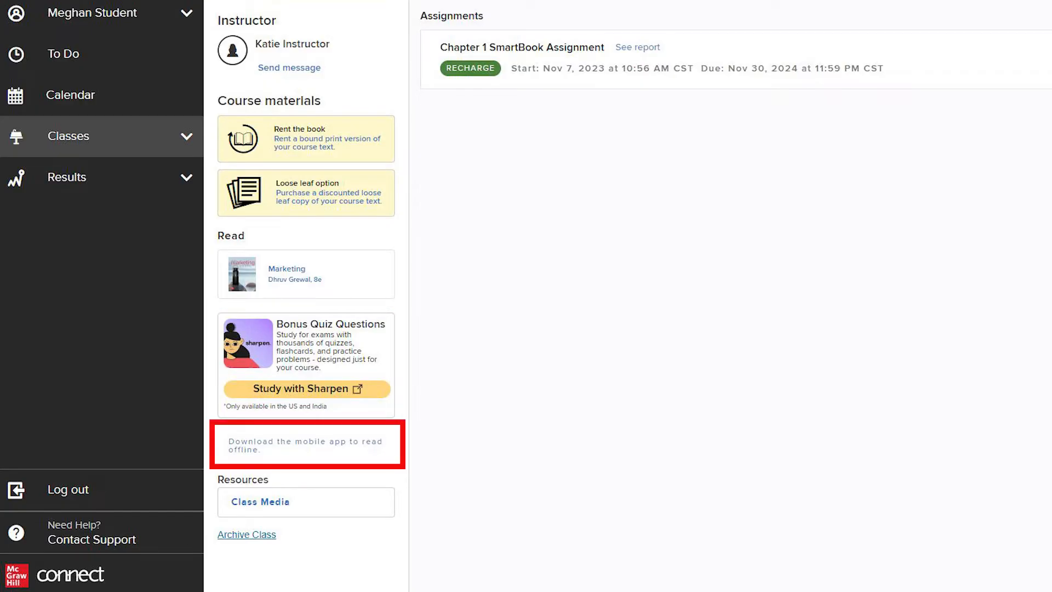
left_click(305, 445)
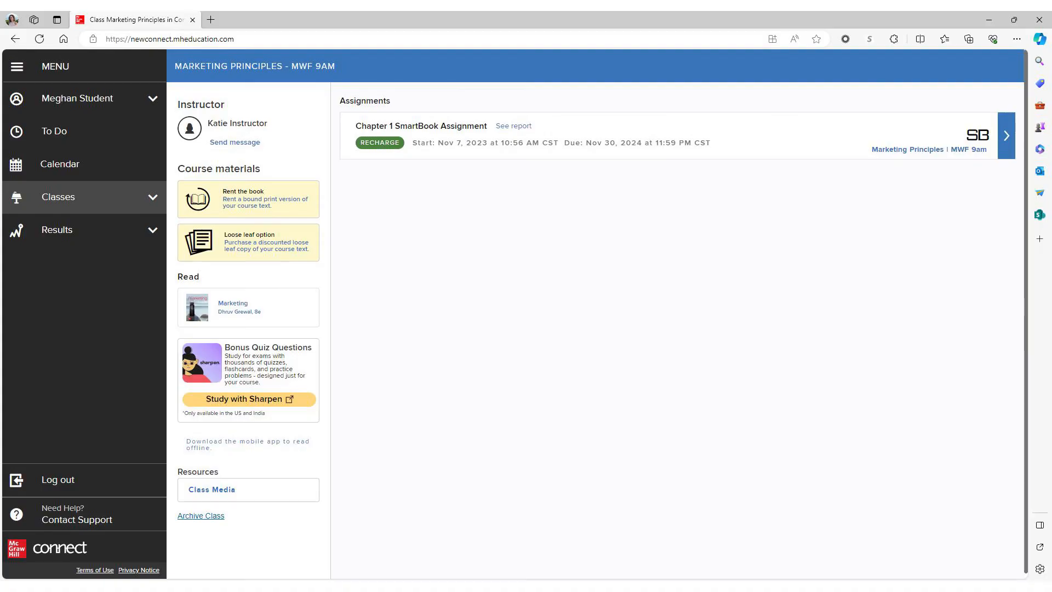
left_click(212, 490)
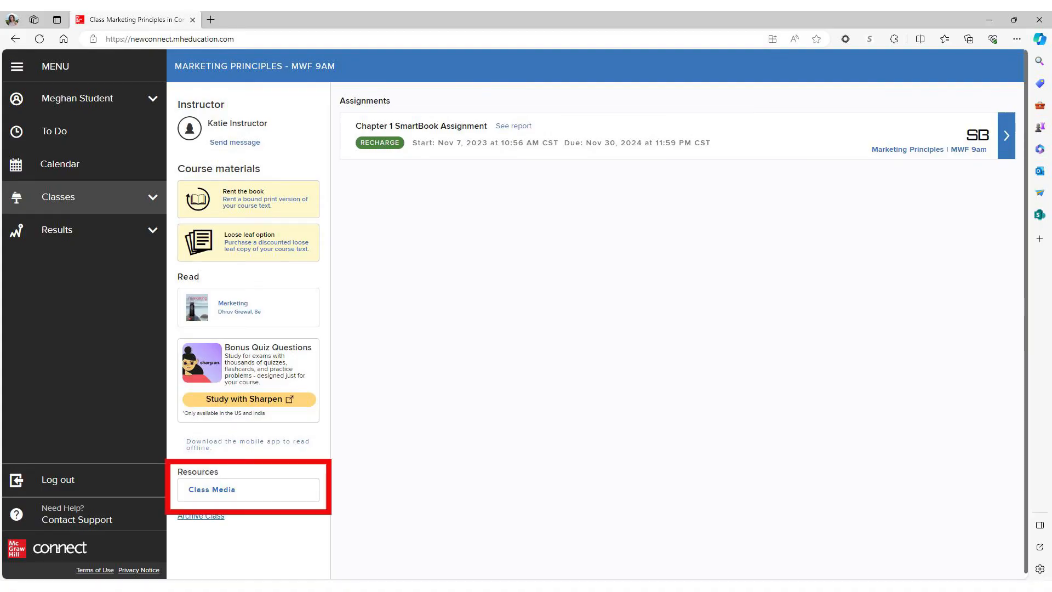